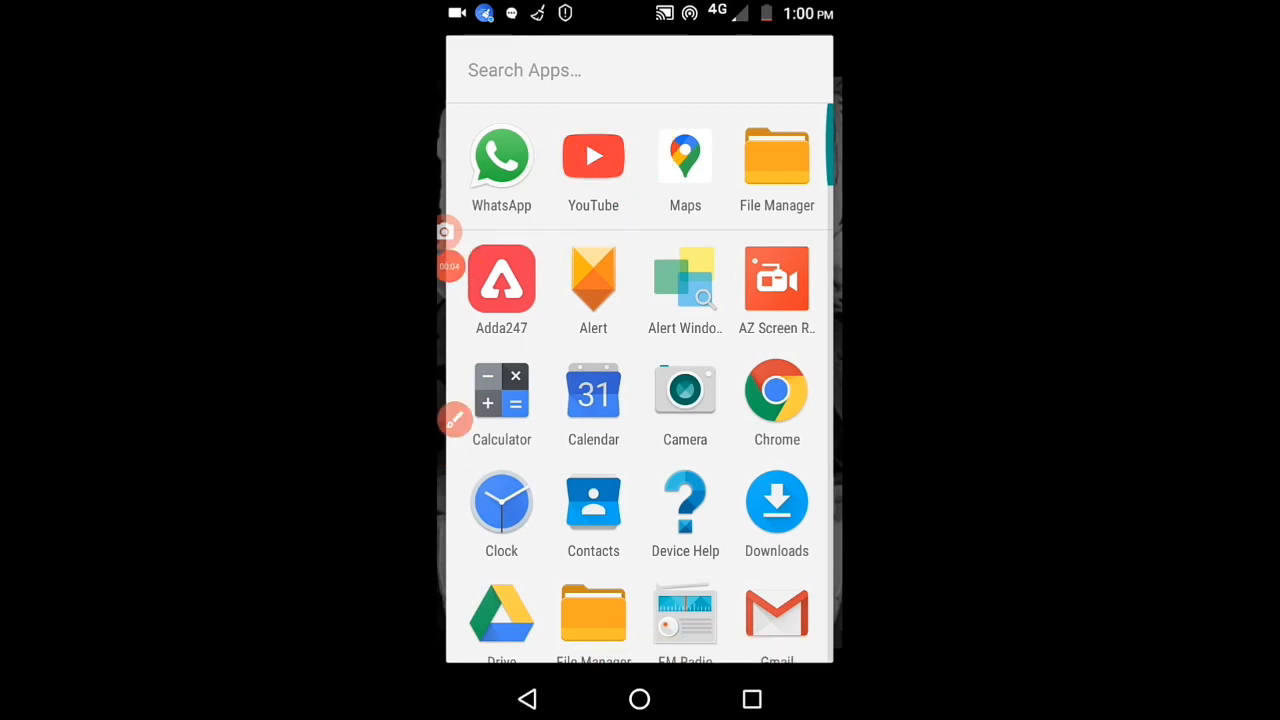
Step: Launch the YouTube app from the app drawer to reach its home feed
click(593, 156)
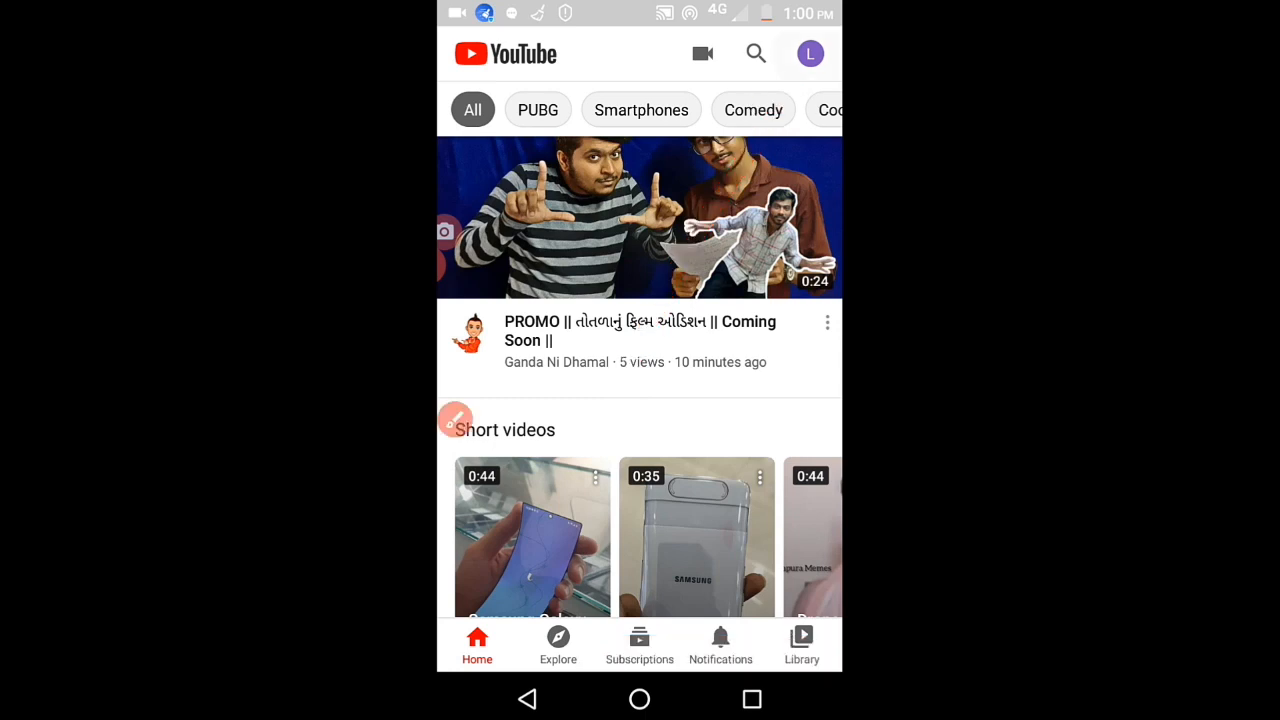
Step: Go from the account avatar menu to 'Your channel' with its uploads
click(810, 53)
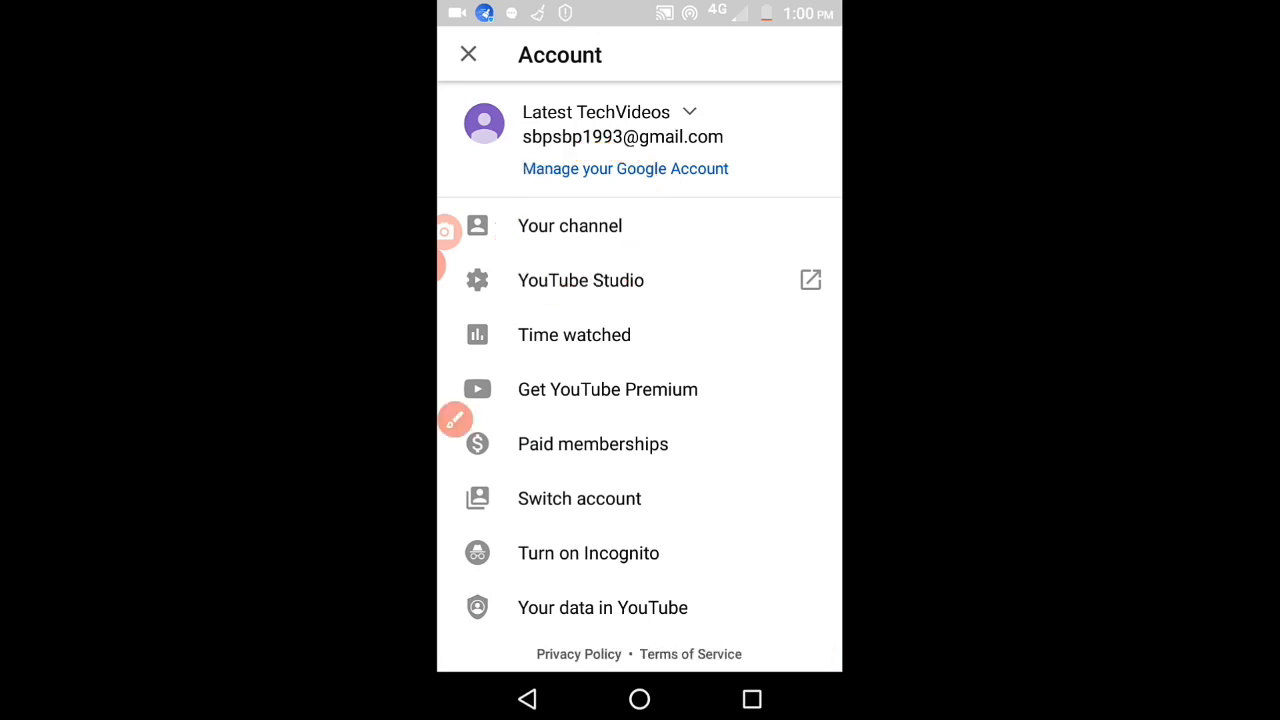
click(569, 225)
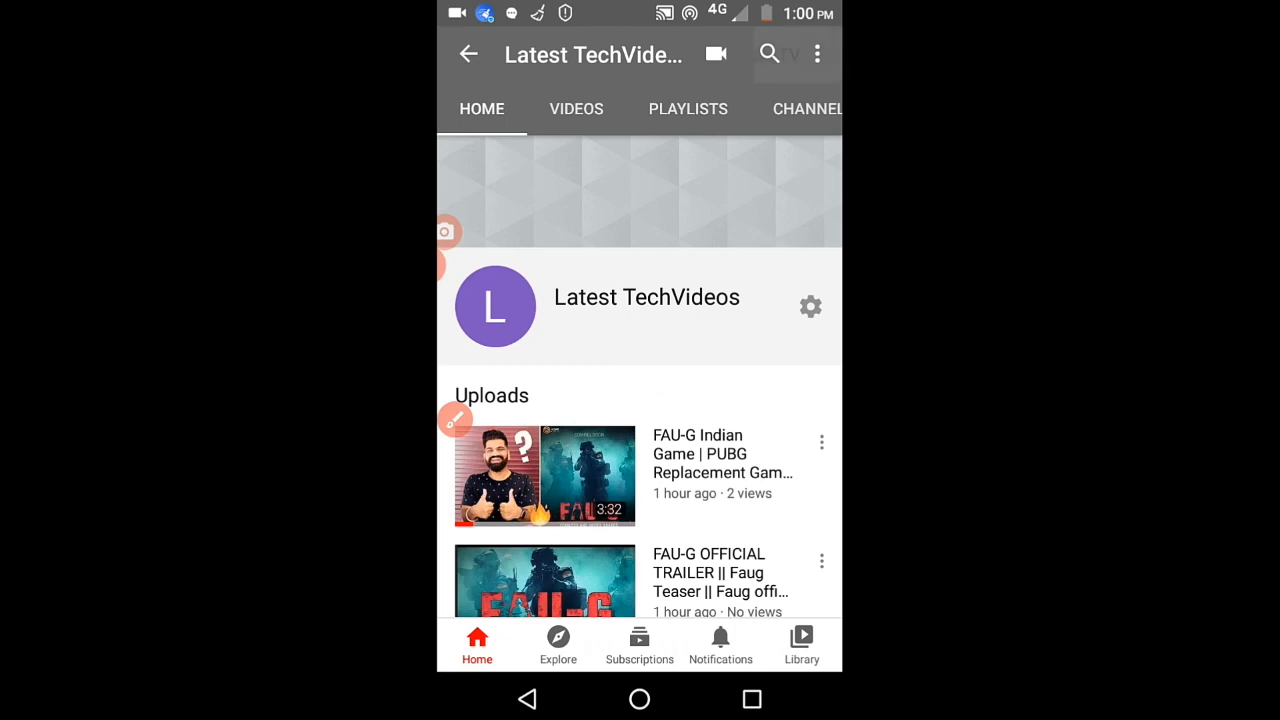
click(817, 54)
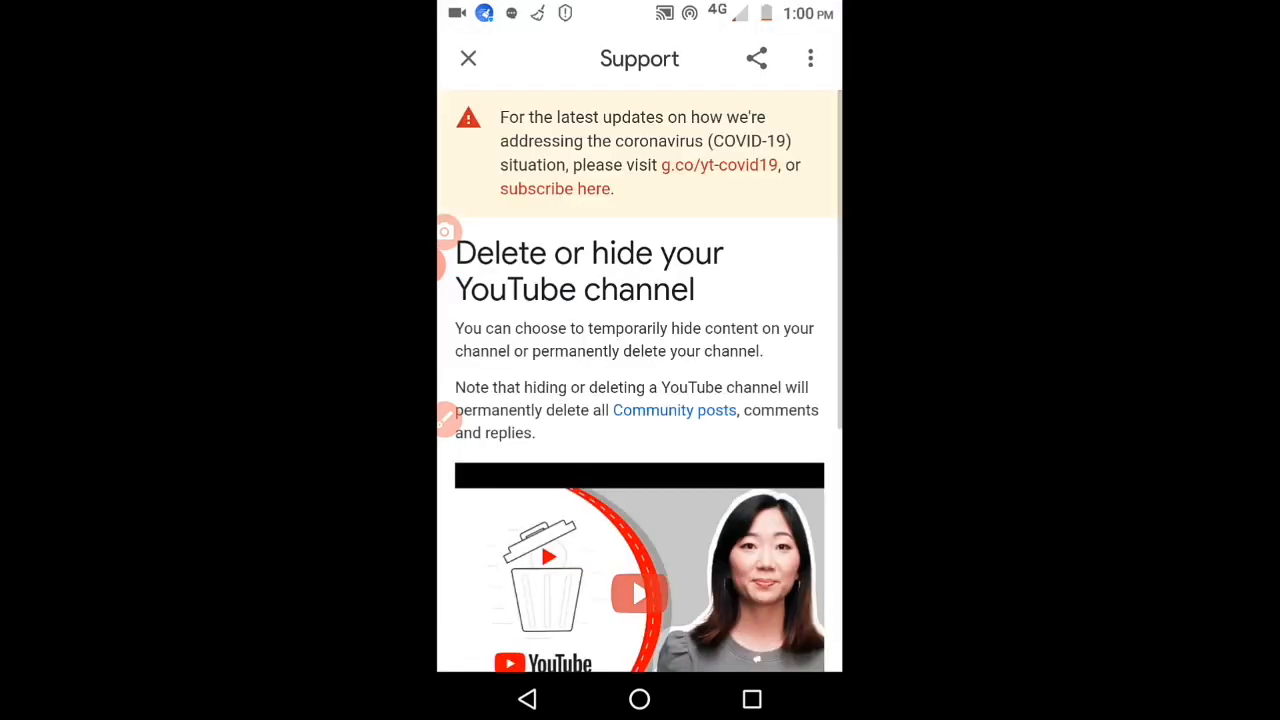
scroll(down, 3)
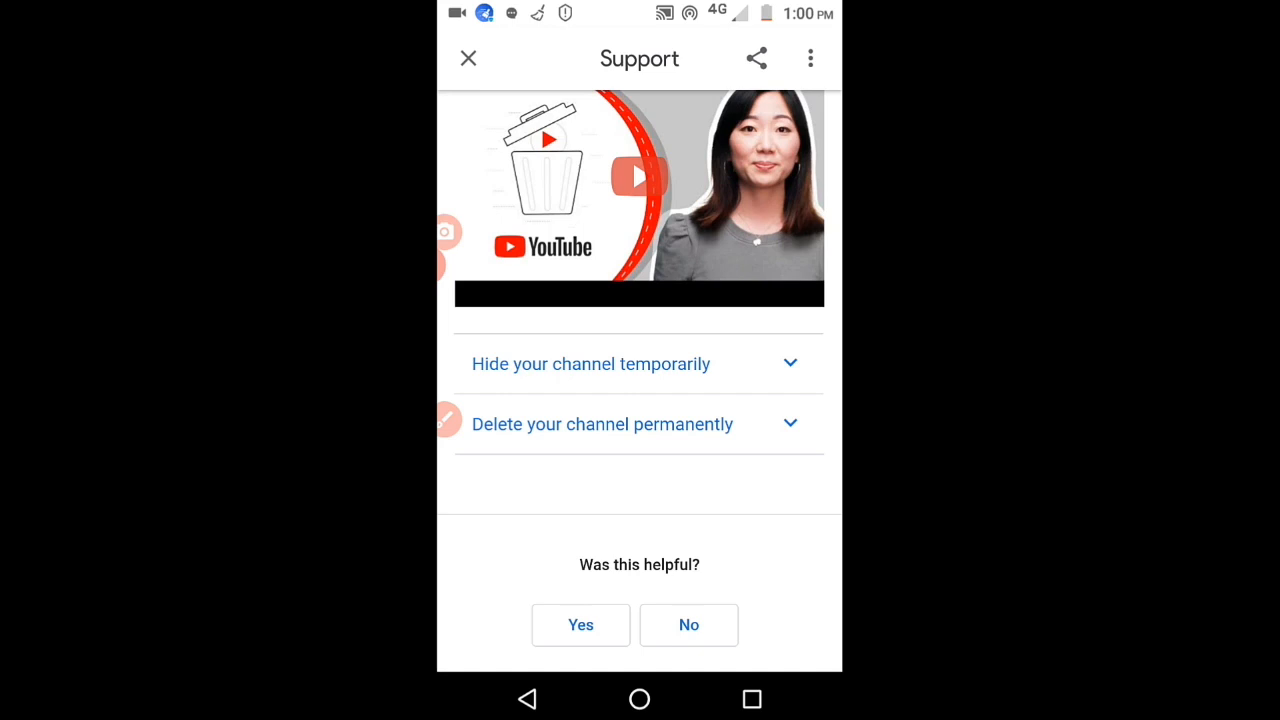
scroll(down, 3)
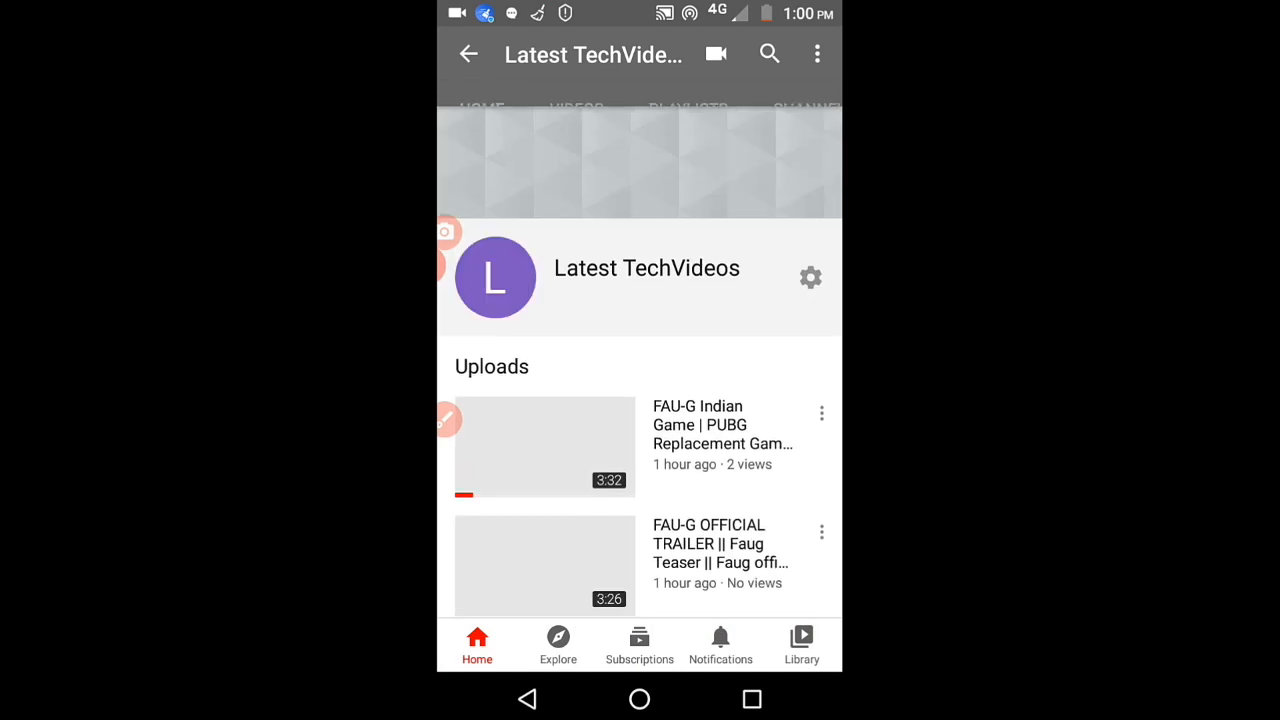
Step: Reach the 'Delete or hide your YouTube channel' article via the channel page's Help and feedback
click(816, 54)
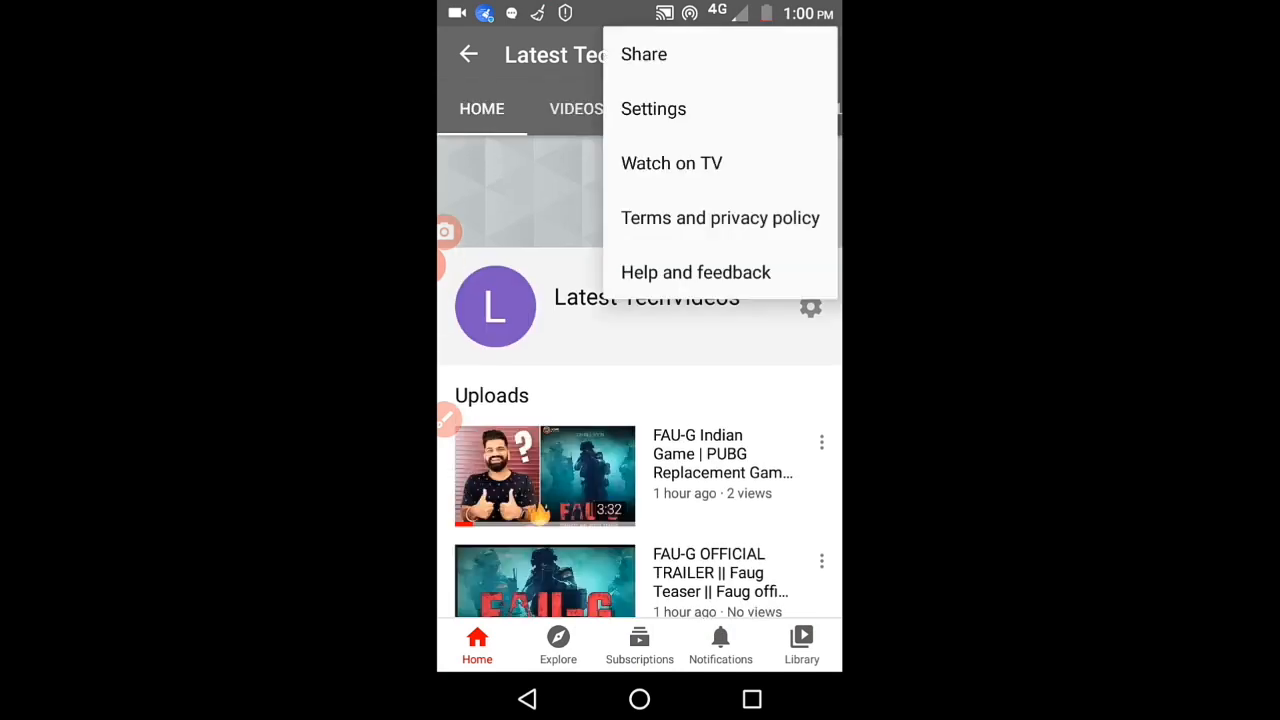
click(695, 272)
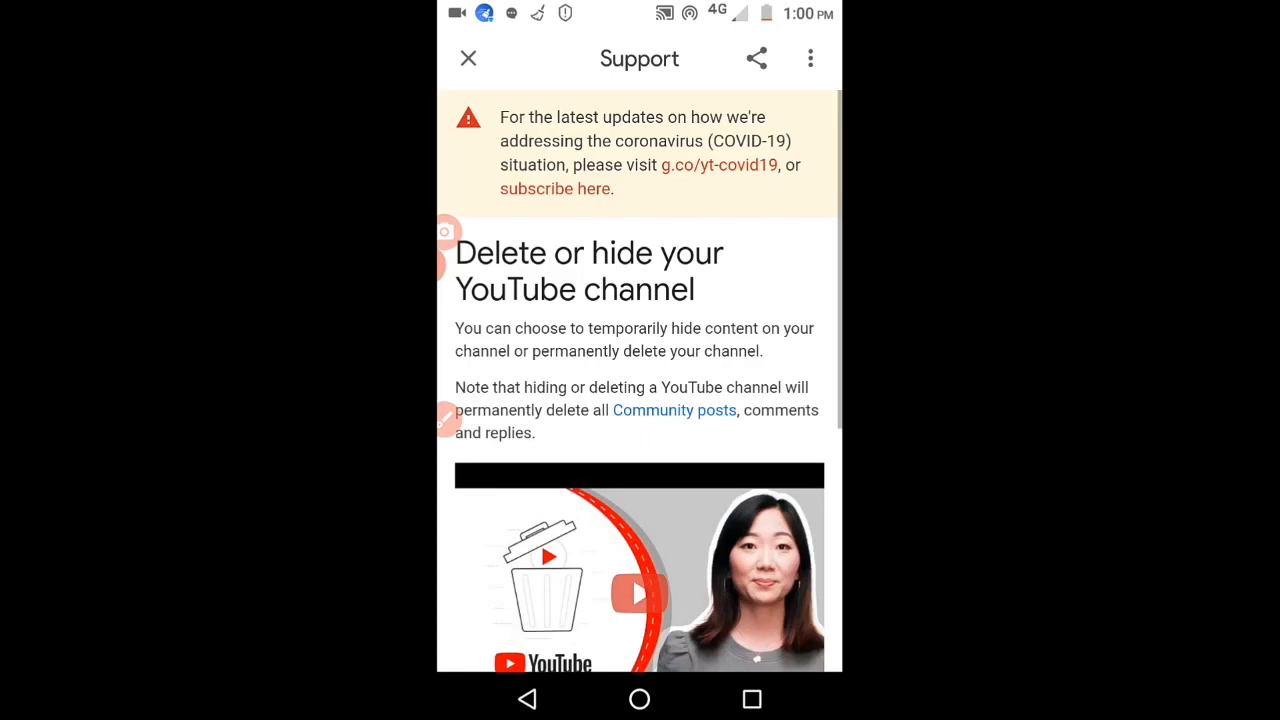
scroll(down, 3)
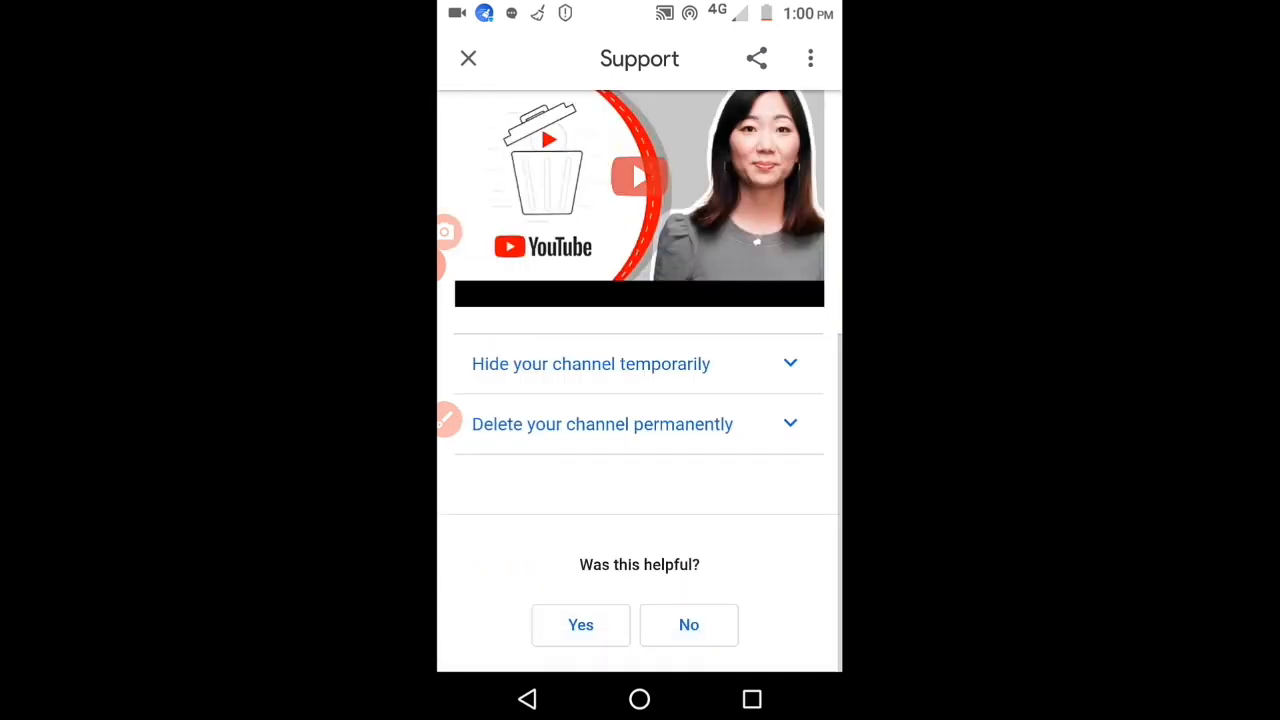
scroll(down, 3)
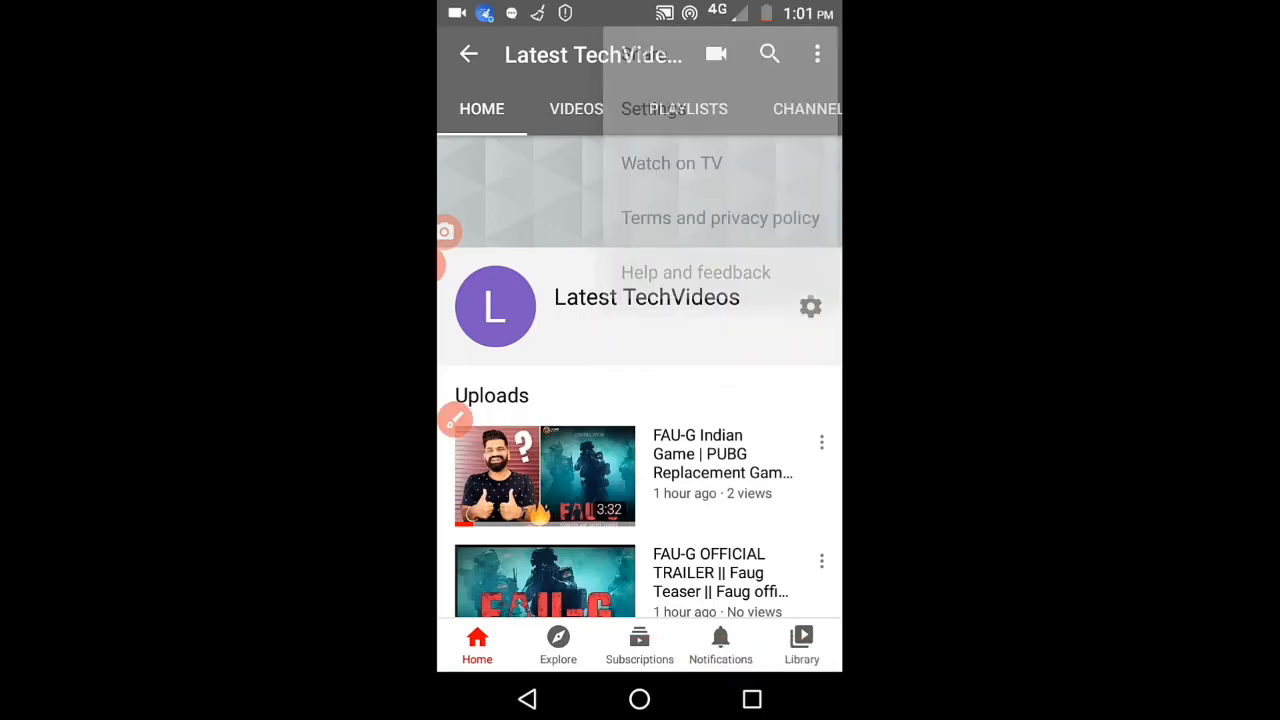
click(695, 272)
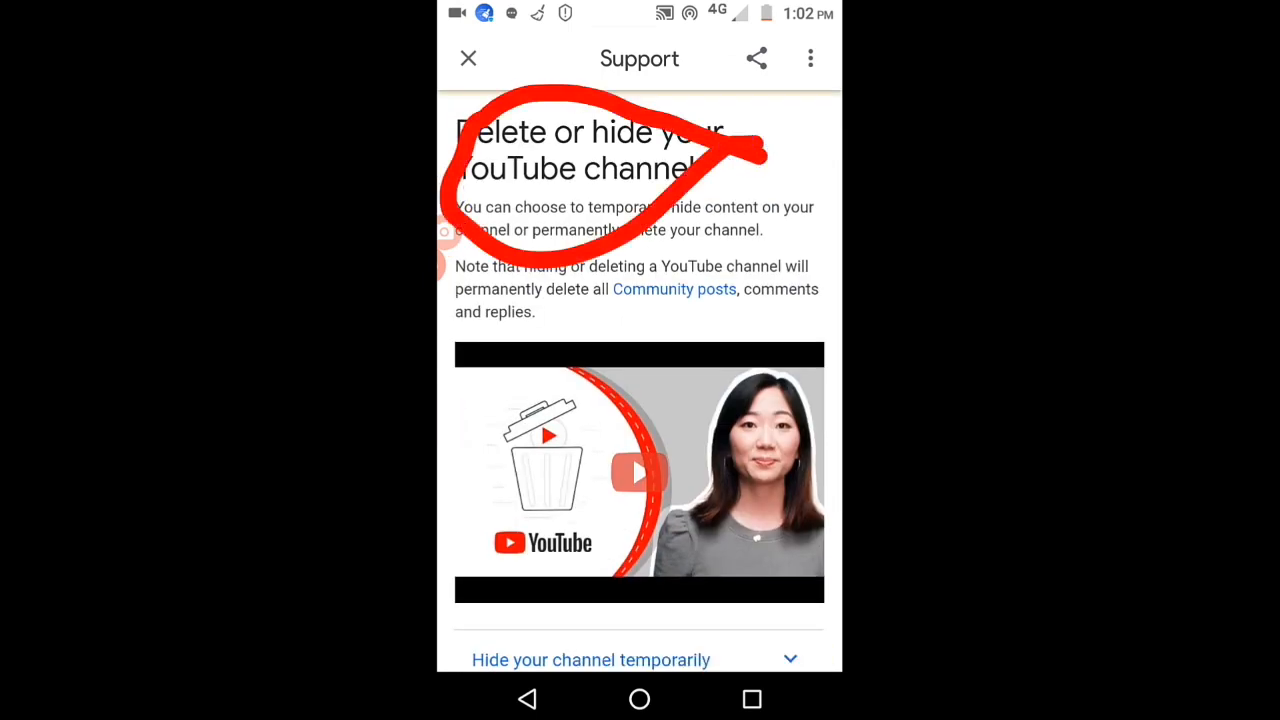
Step: Expand 'Delete your channel permanently' and read its steps, which require a computer
scroll(down, 3)
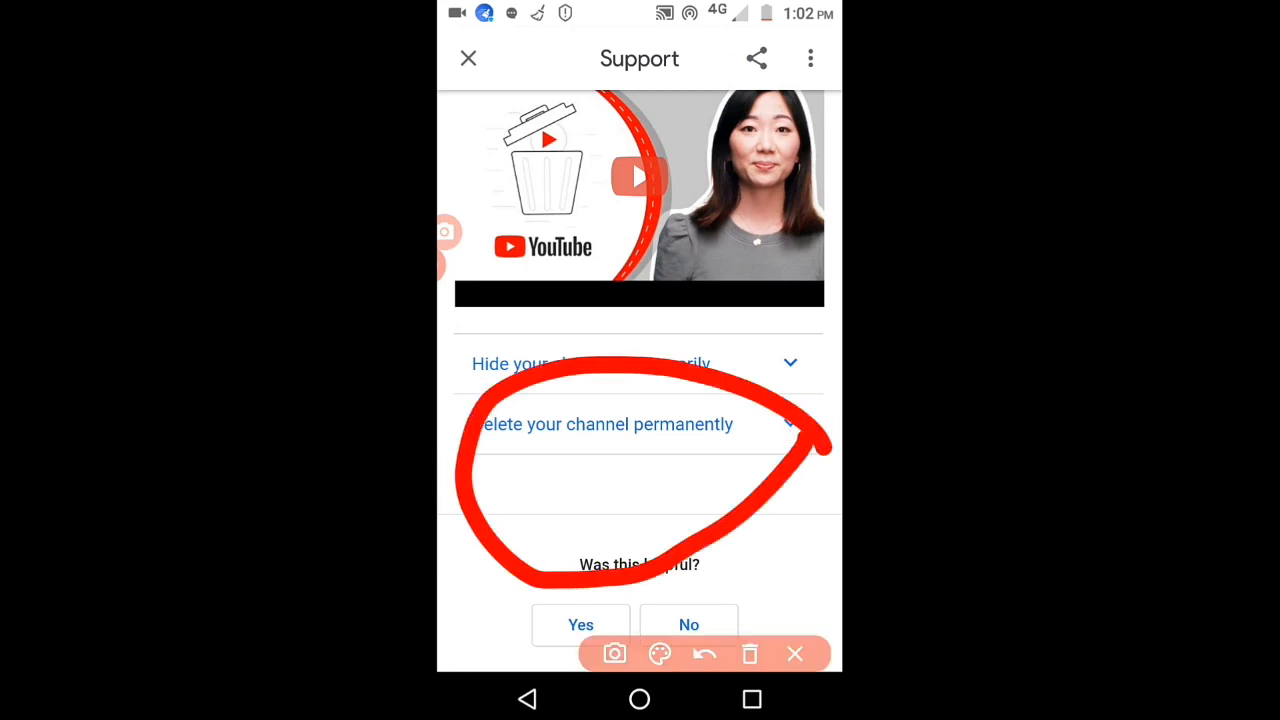
click(640, 424)
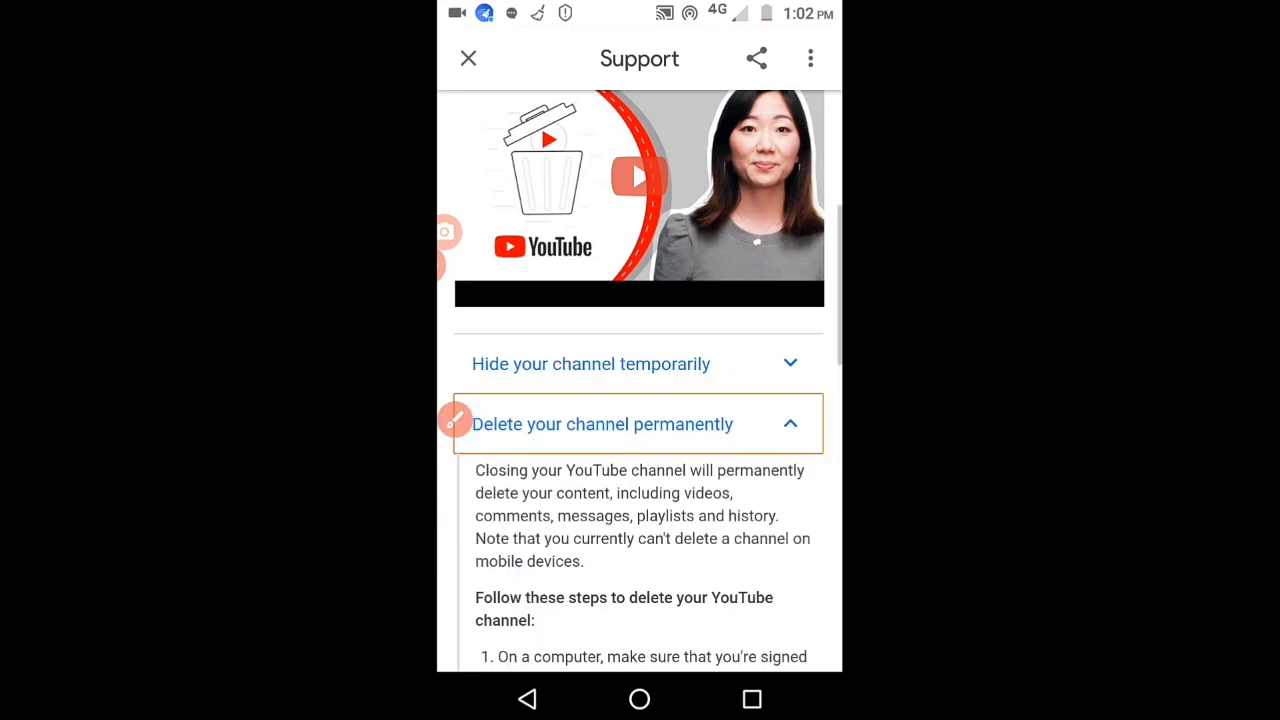
scroll(down, 3)
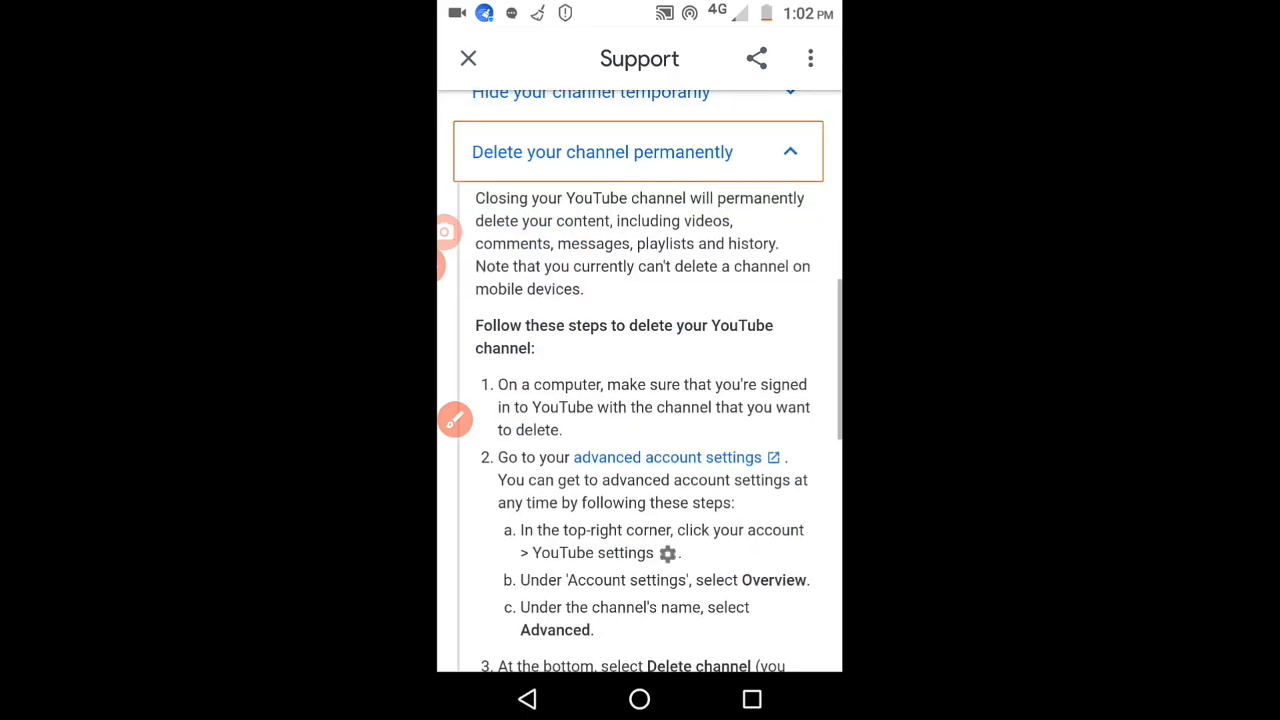
scroll(down, 3)
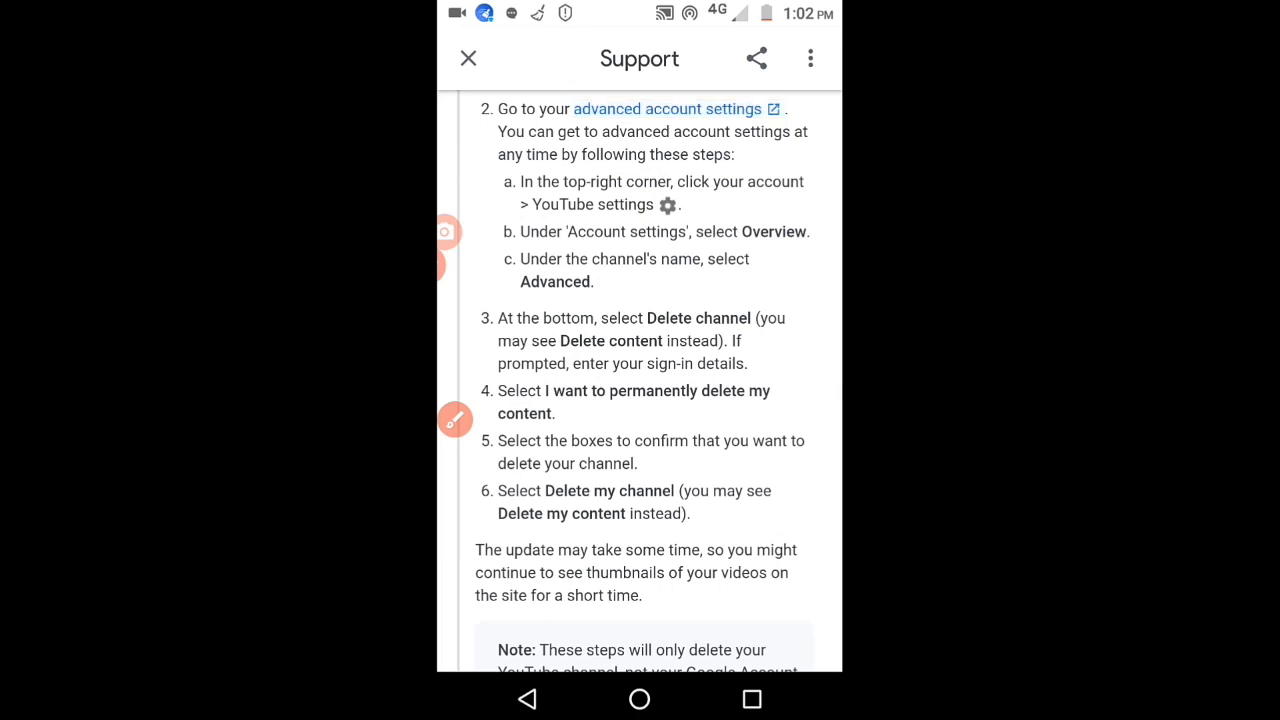
Step: Follow the 'advanced account settings' link into Chrome, dismissing the low-battery warning
click(468, 58)
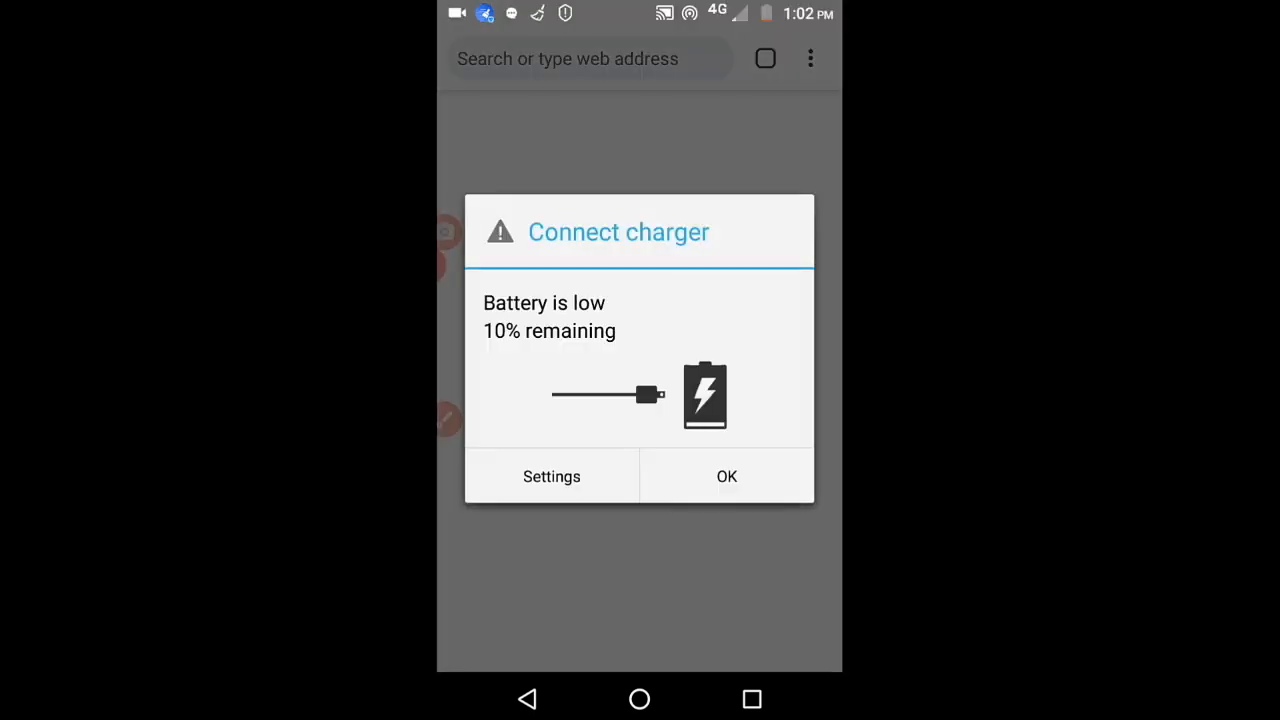
click(726, 476)
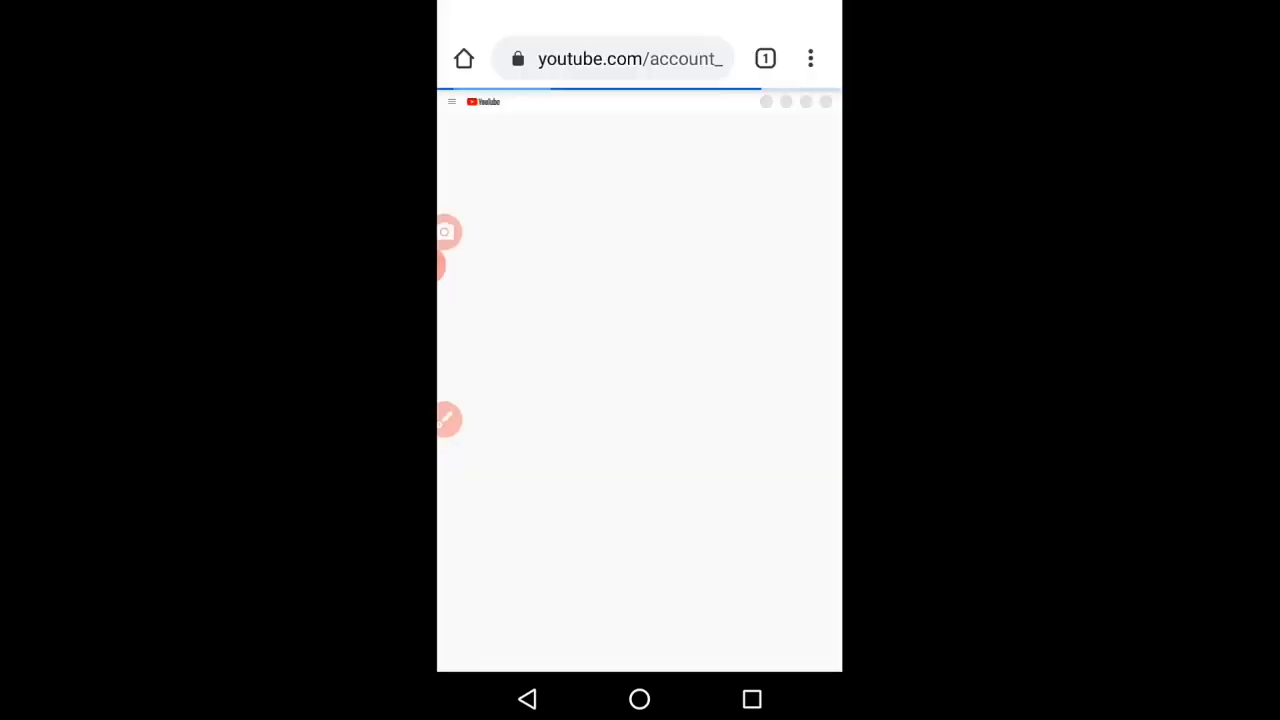